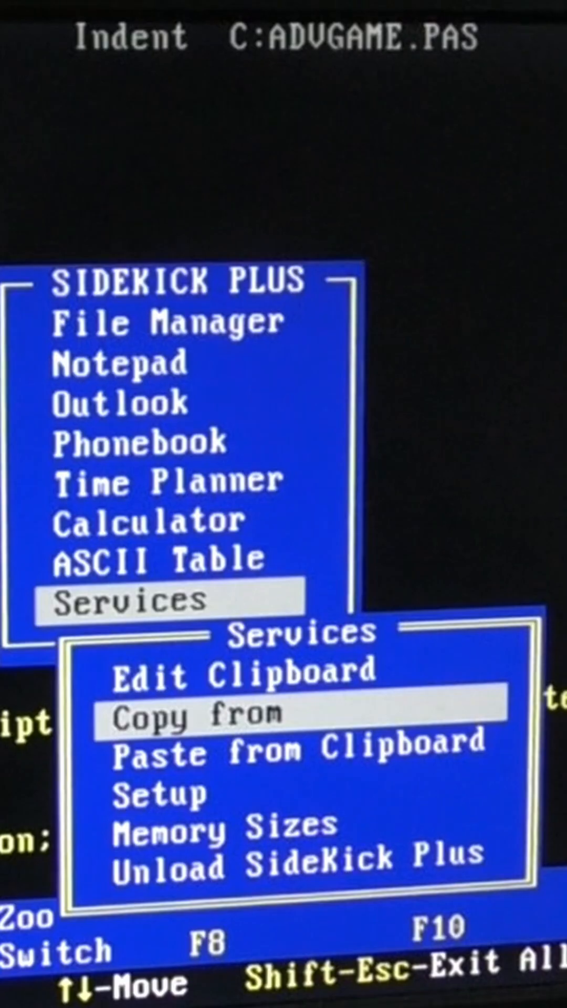
# - Open the Services 'Copy from' submenu to reveal the Screen to Clipboard option
pyautogui.click(197, 717)
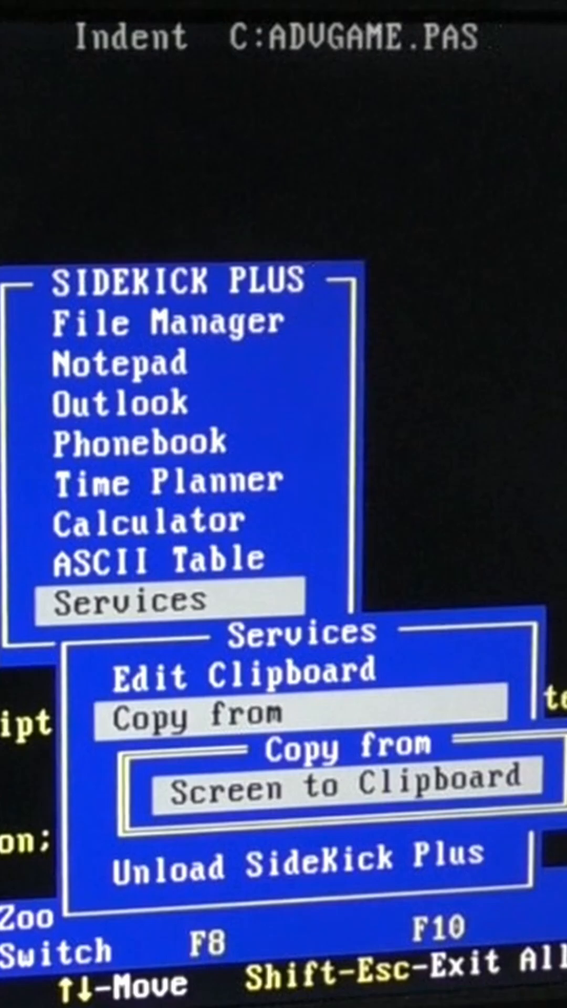